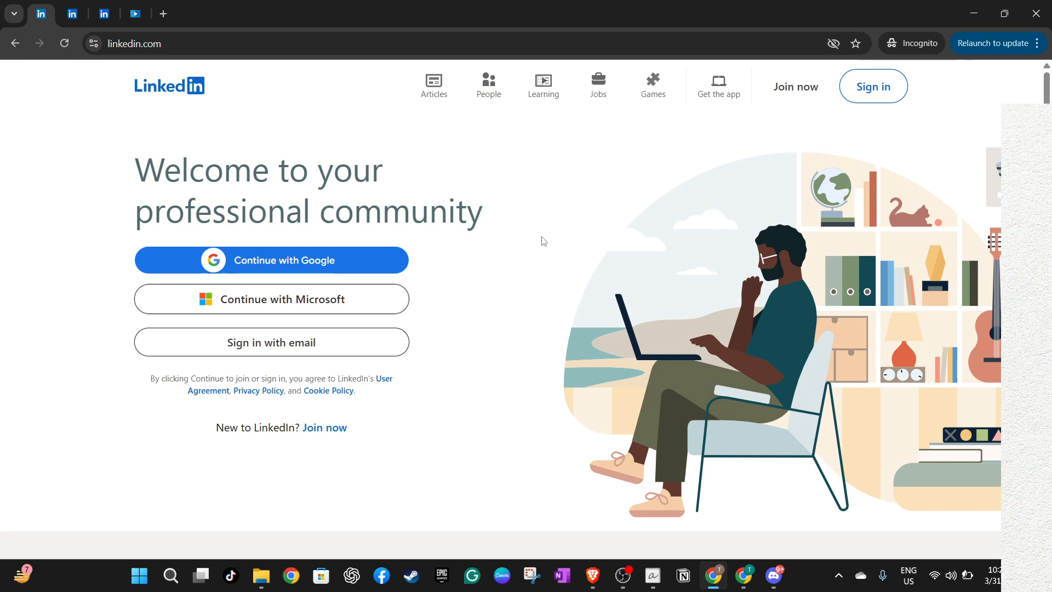
mouse_move(449, 252)
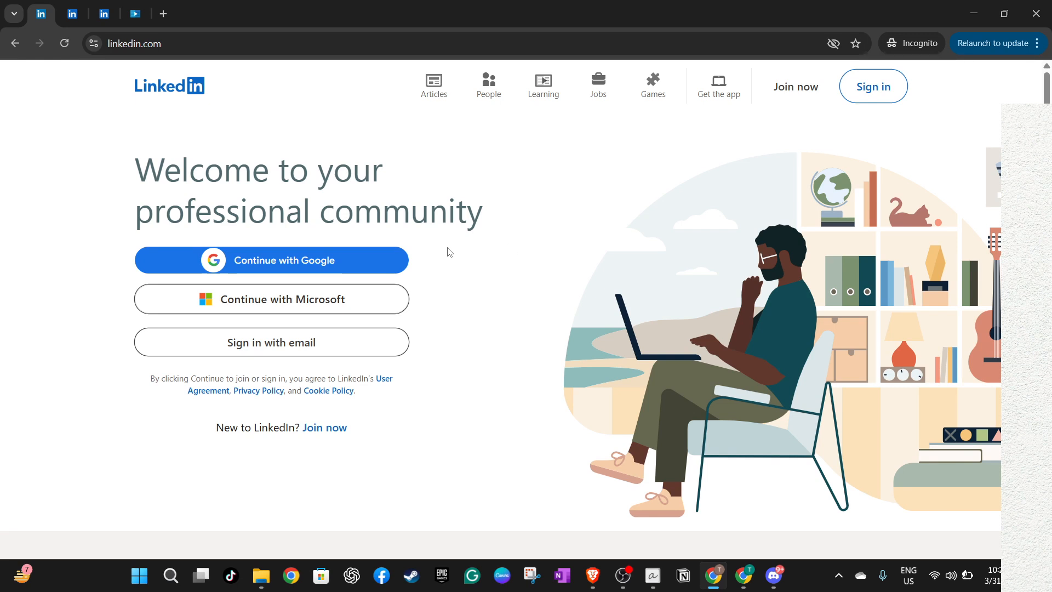
- Pick a sign-in option on the LinkedIn welcome page
click(134, 44)
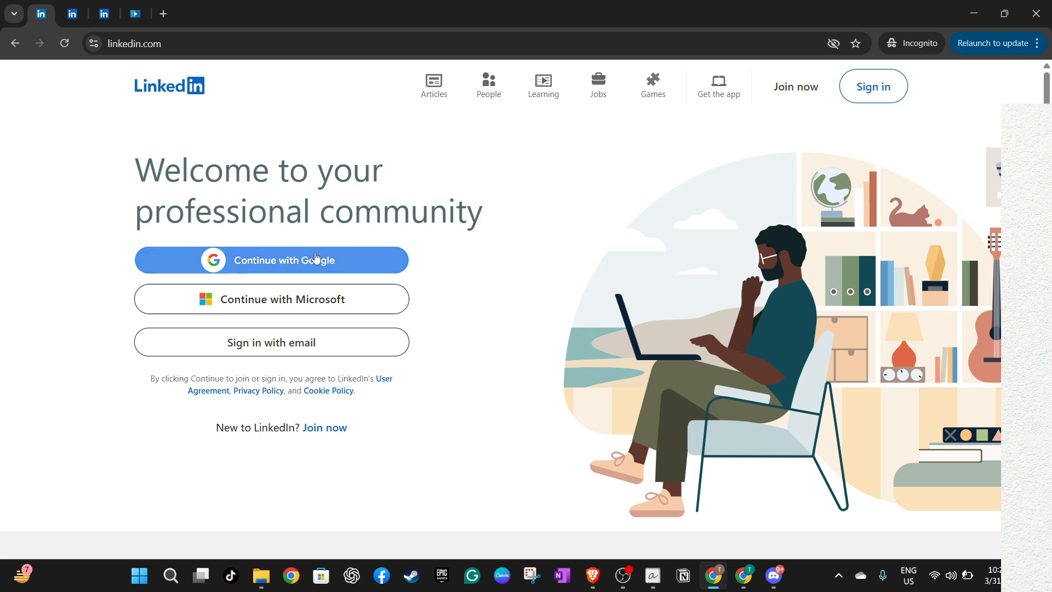
mouse_move(299, 351)
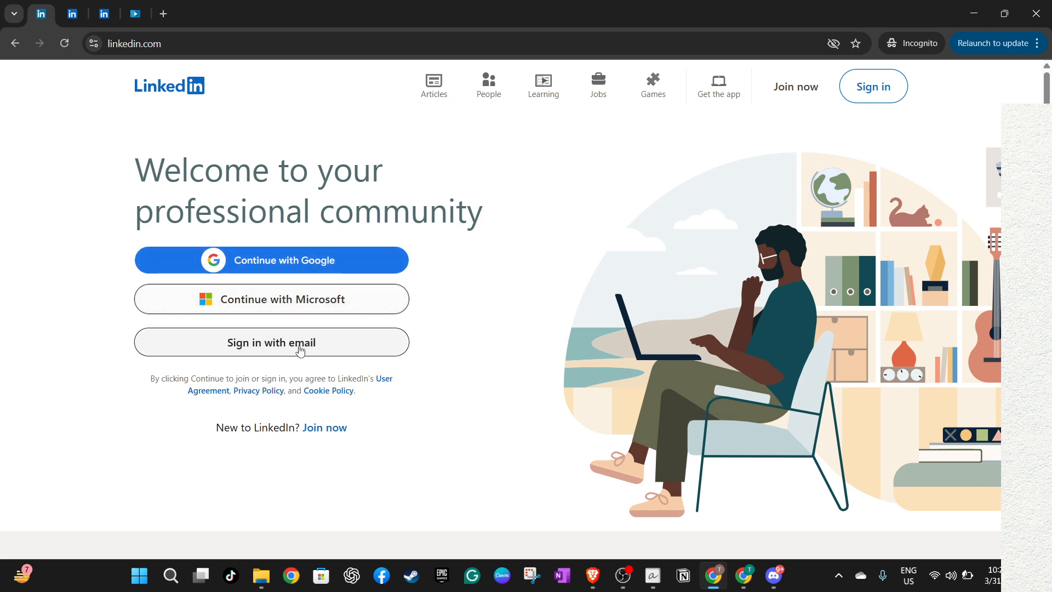
mouse_move(299, 336)
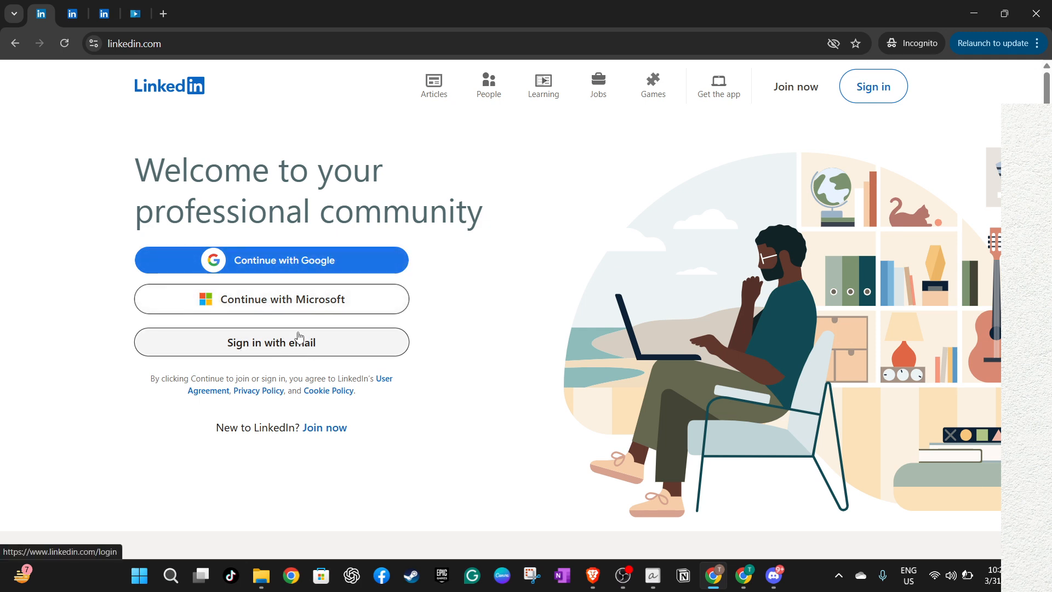
mouse_move(477, 298)
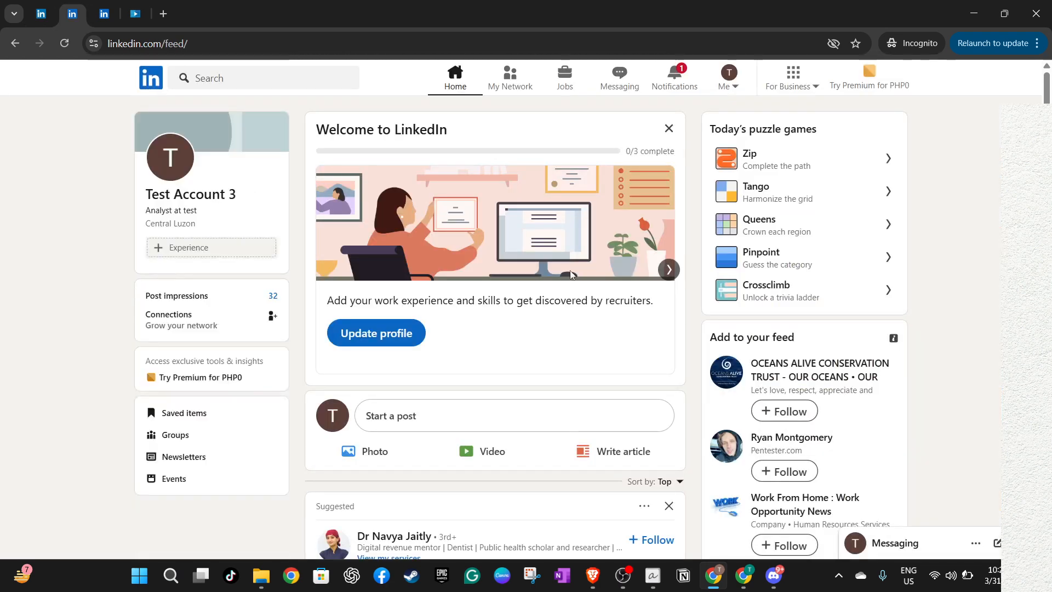
- Scroll to the Entry-Level Paradox post and unlike it, dropping reactions to 6,289
scroll(down, 3)
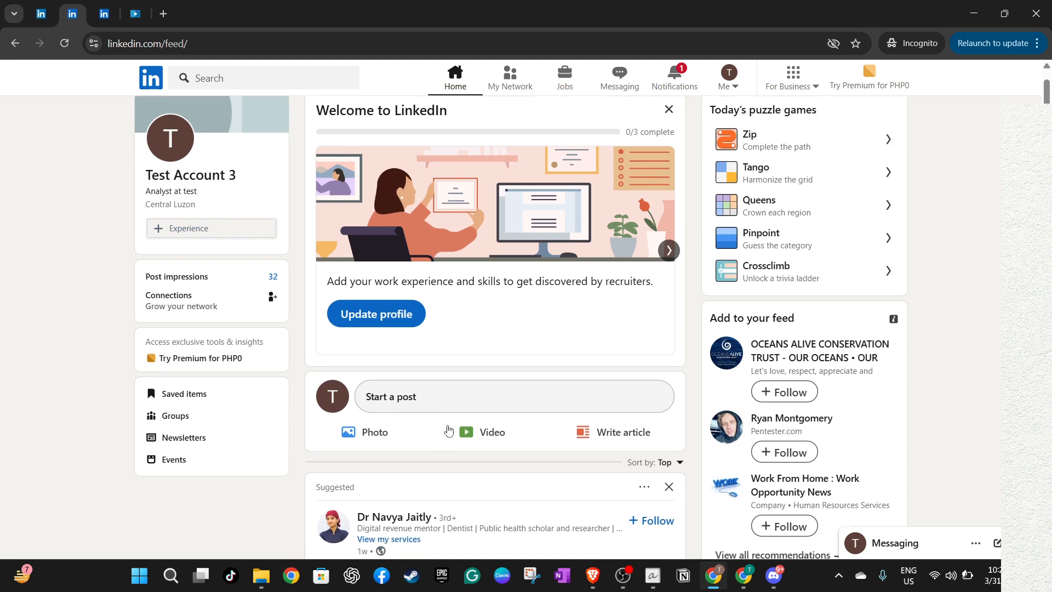
scroll(down, 3)
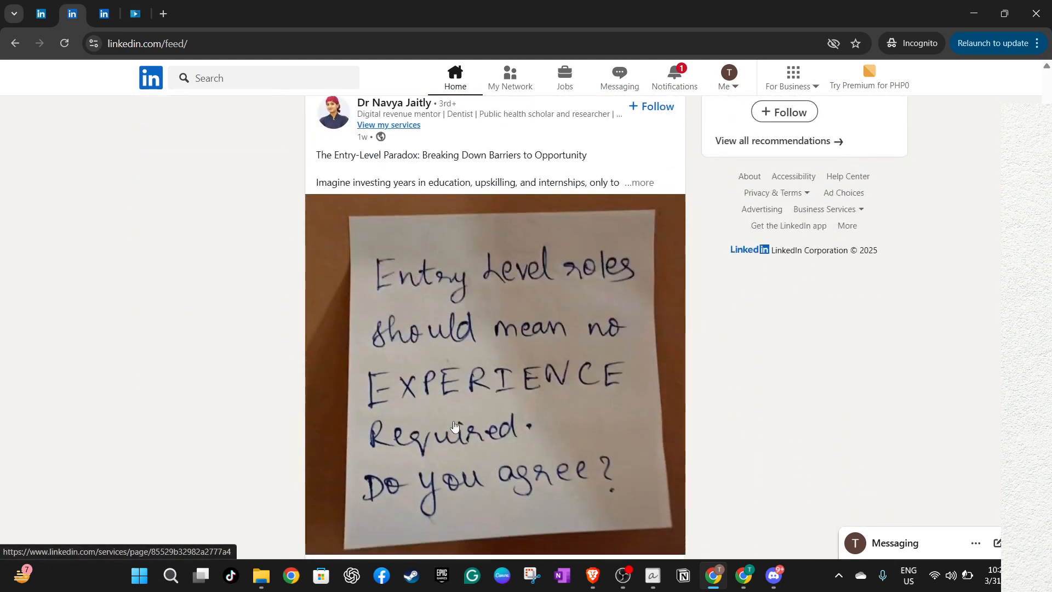
scroll(down, 3)
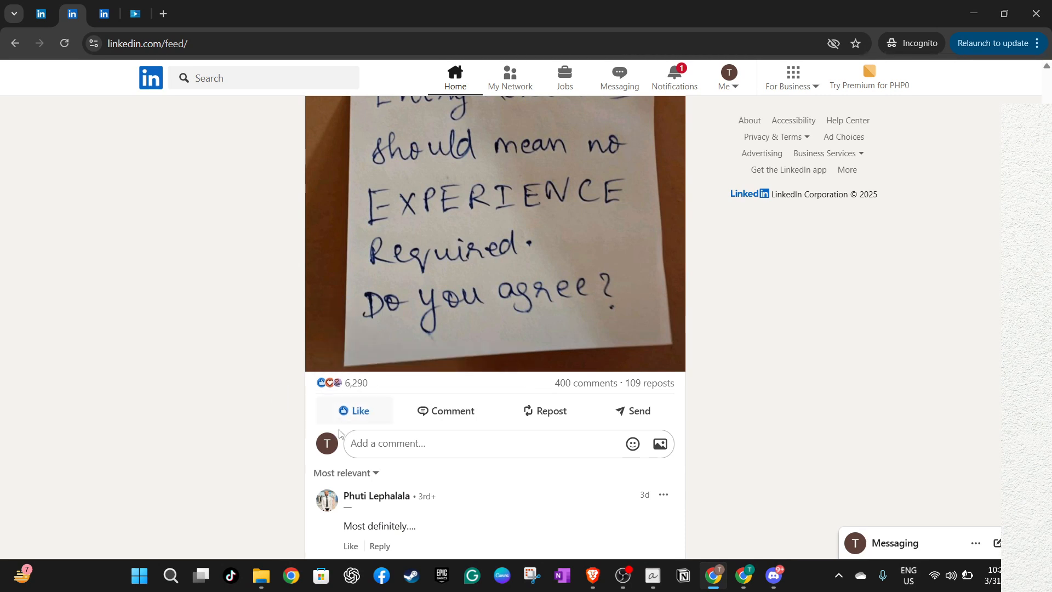
click(354, 410)
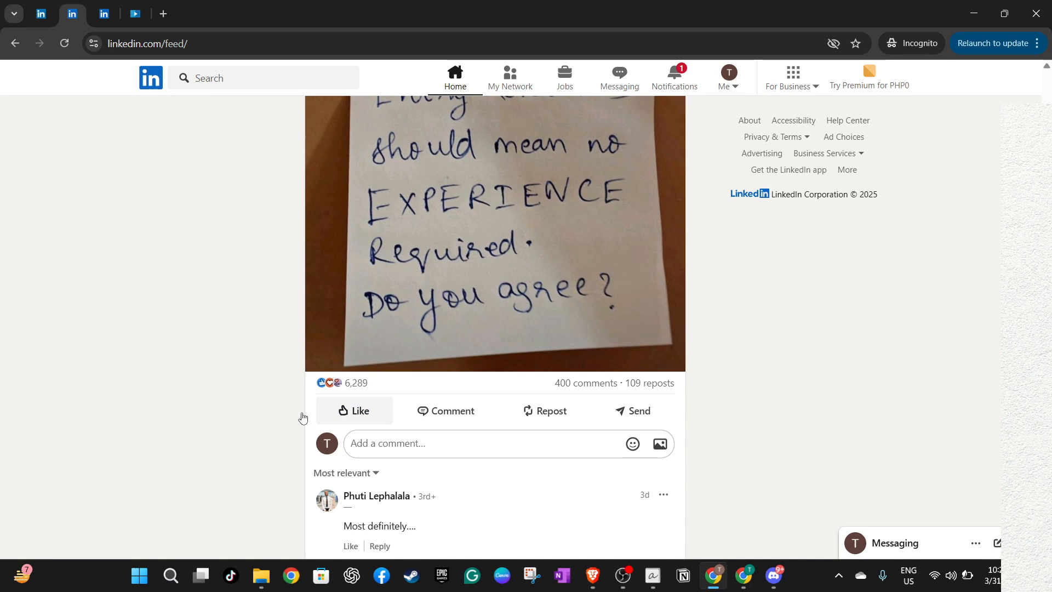
mouse_move(231, 430)
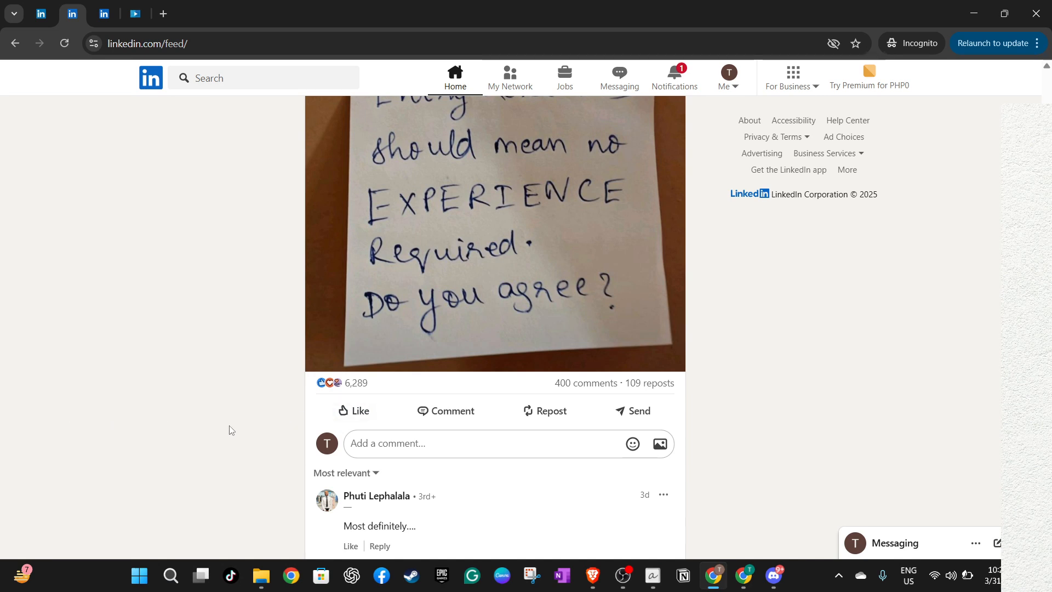
mouse_move(241, 398)
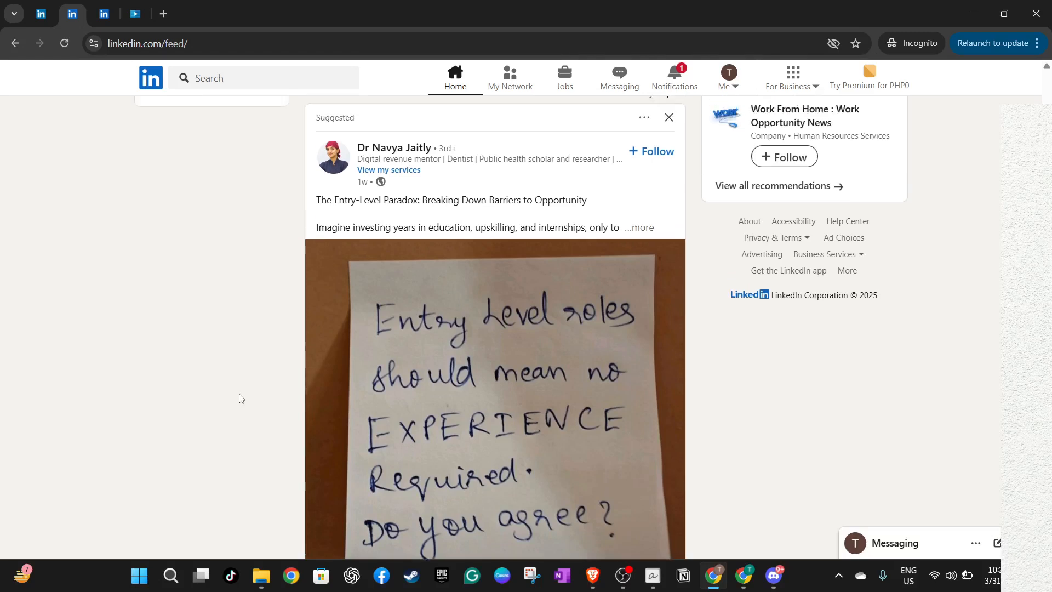
scroll(up, 3)
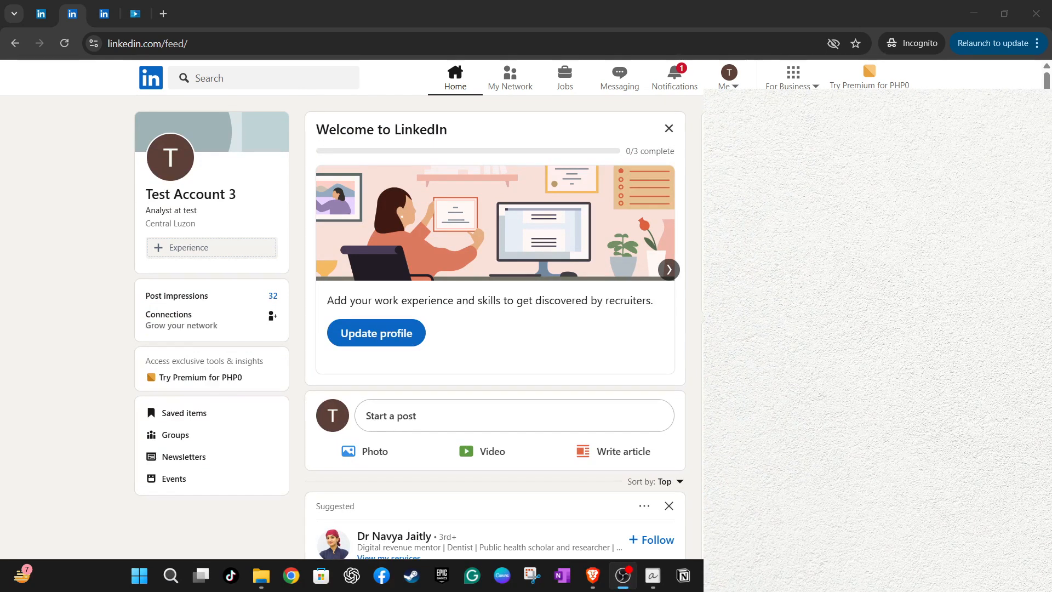
mouse_move(587, 119)
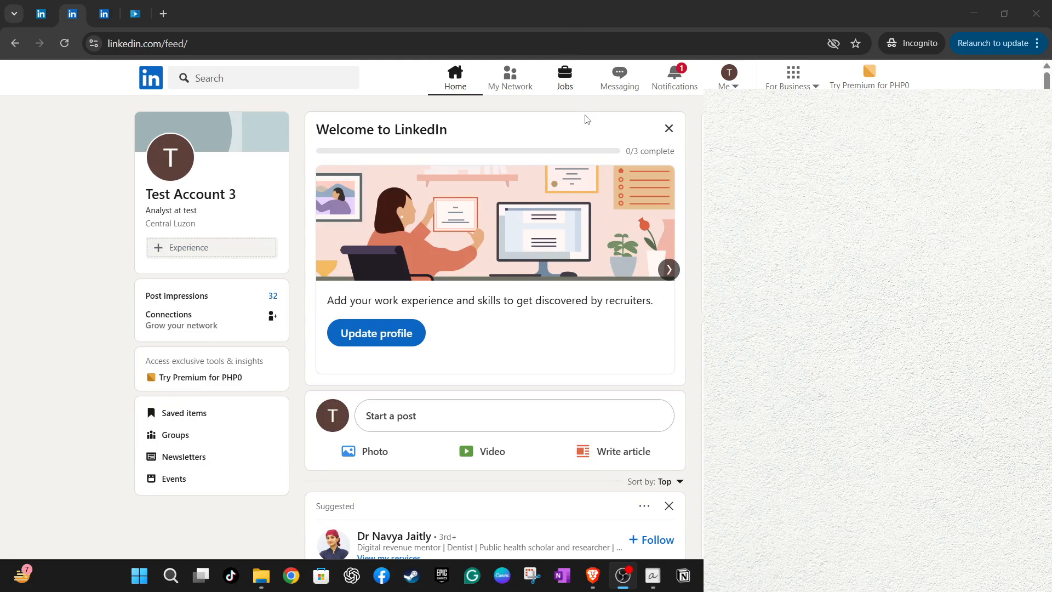
mouse_move(297, 115)
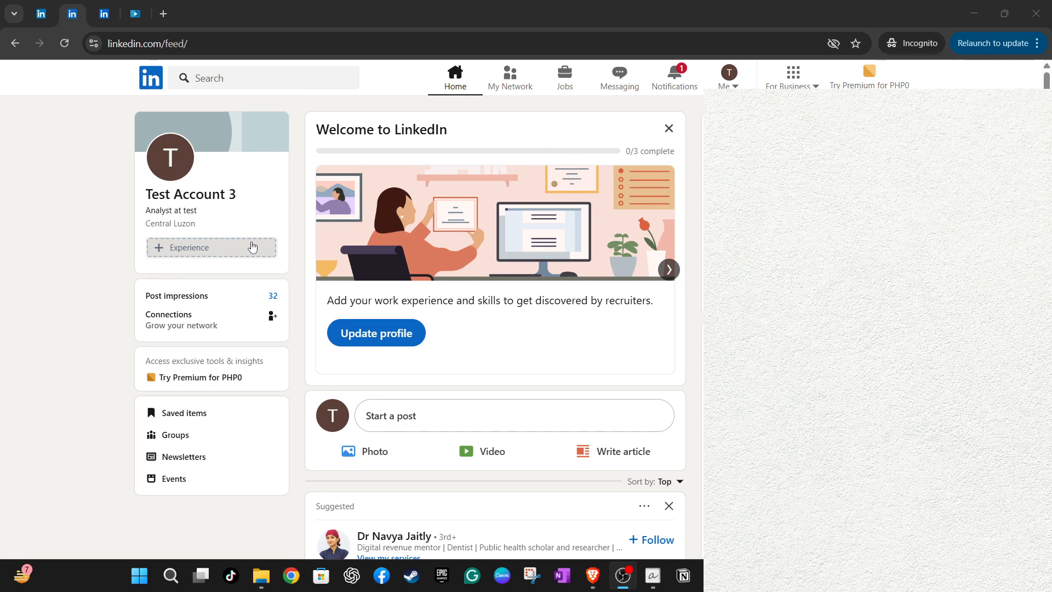
mouse_move(980, 23)
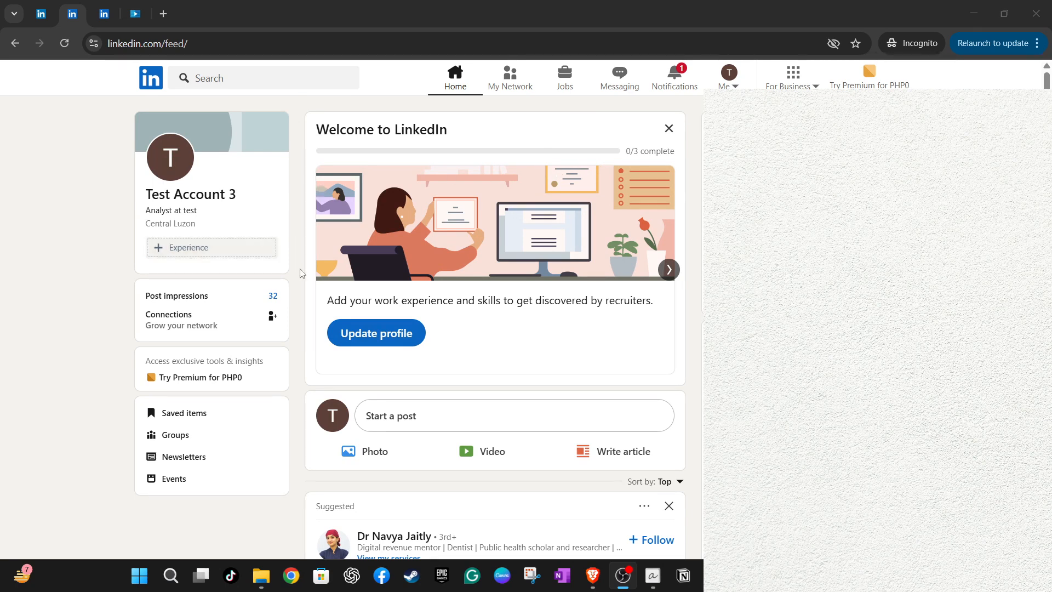
mouse_move(338, 296)
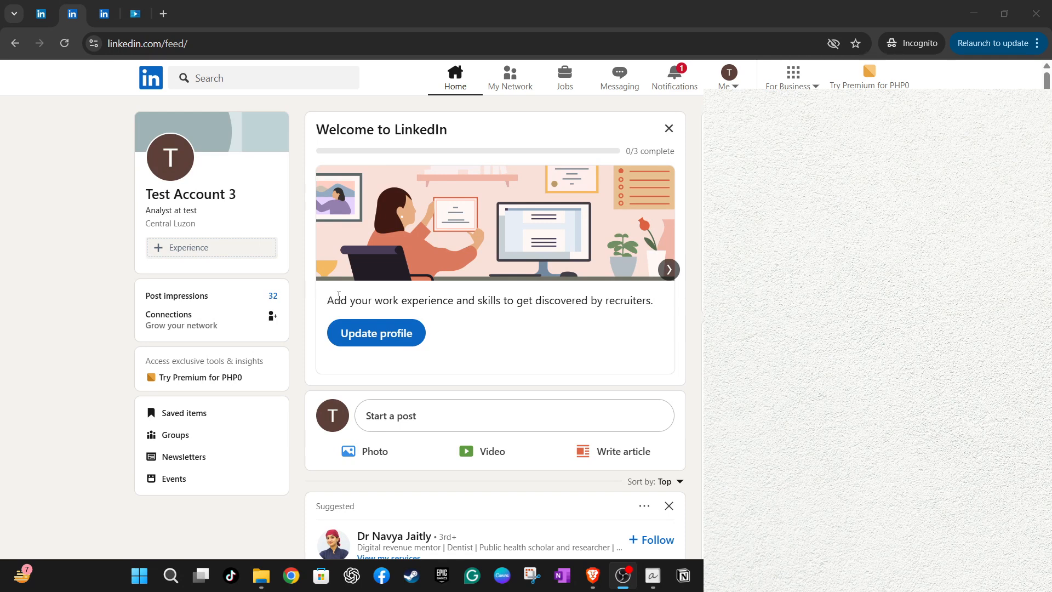